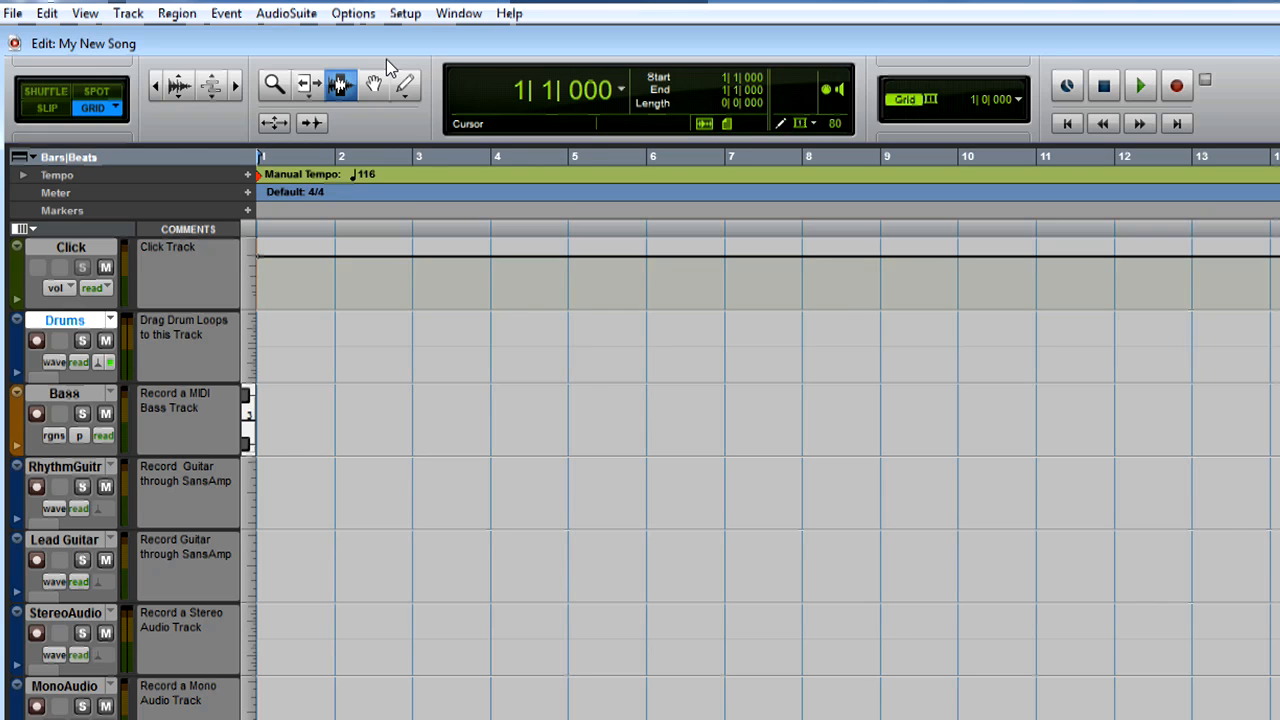
Search the Workspace for 'Essential Loop' and open the Pro Tools Essential Loops folder.
{"action": "left_click", "coordinate": [458, 13]}
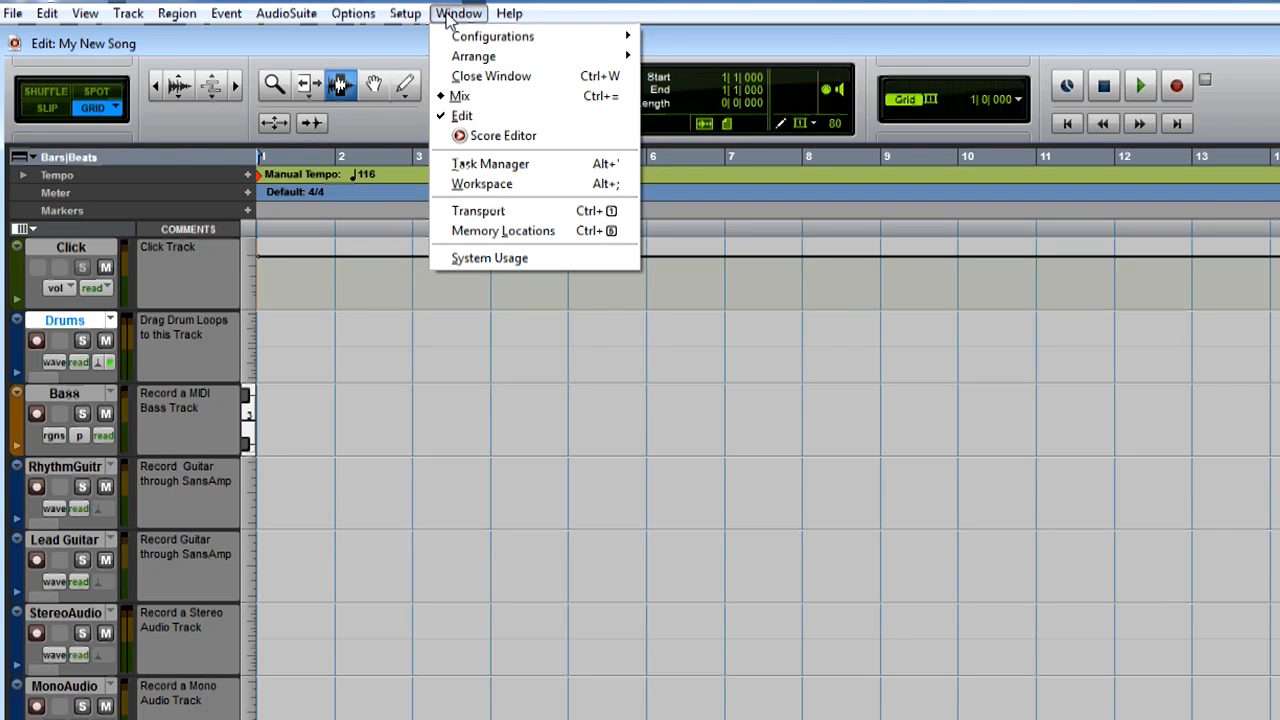
{"action": "mouse_move", "coordinate": [482, 183]}
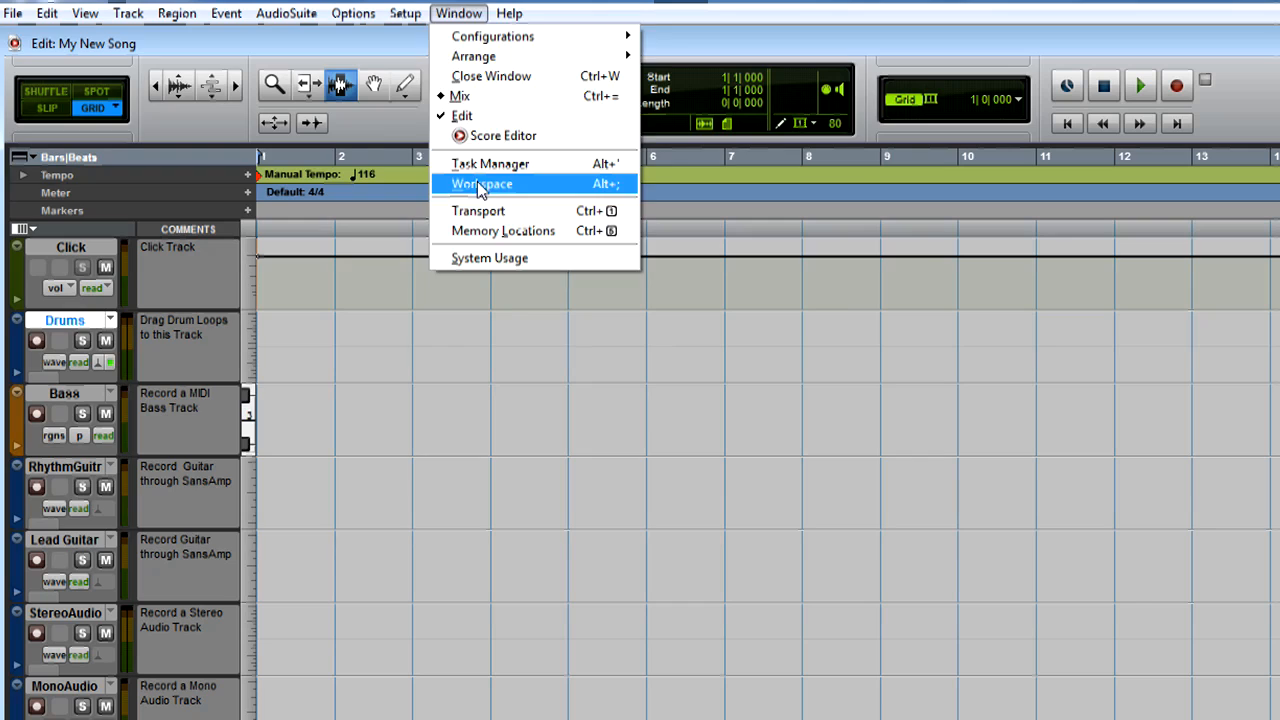
{"action": "left_click", "coordinate": [482, 183]}
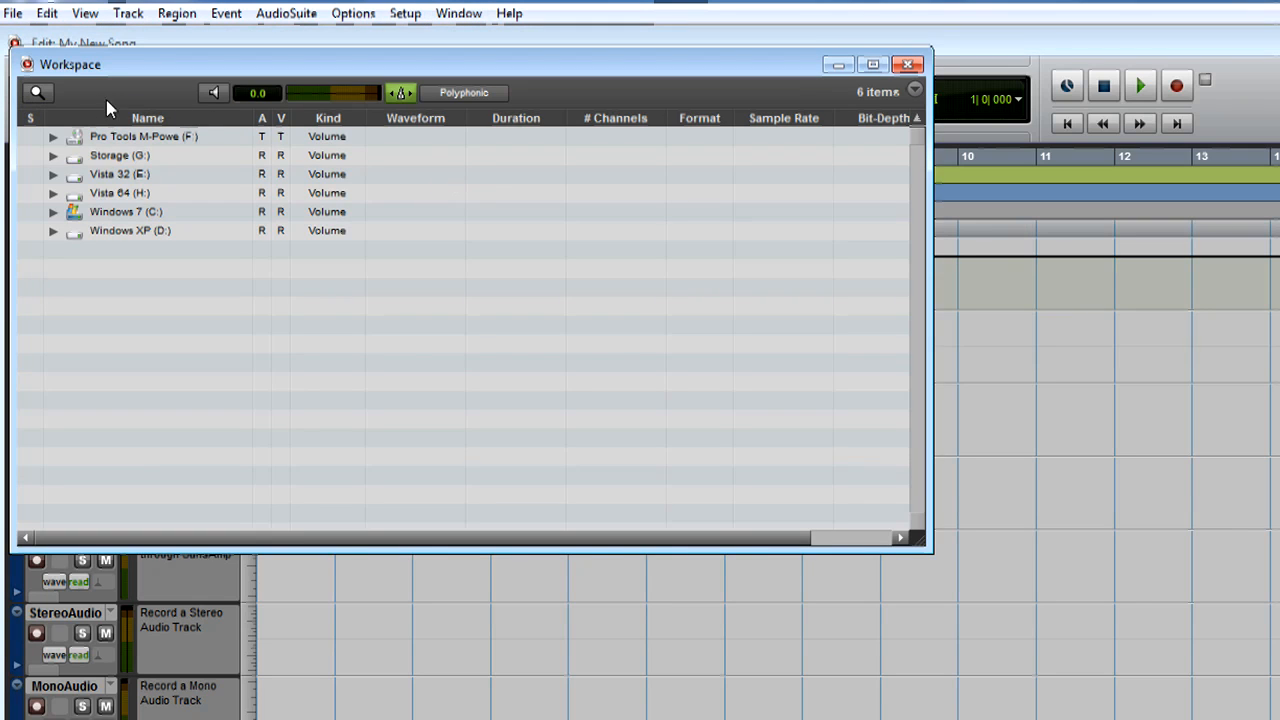
{"action": "left_click", "coordinate": [37, 92]}
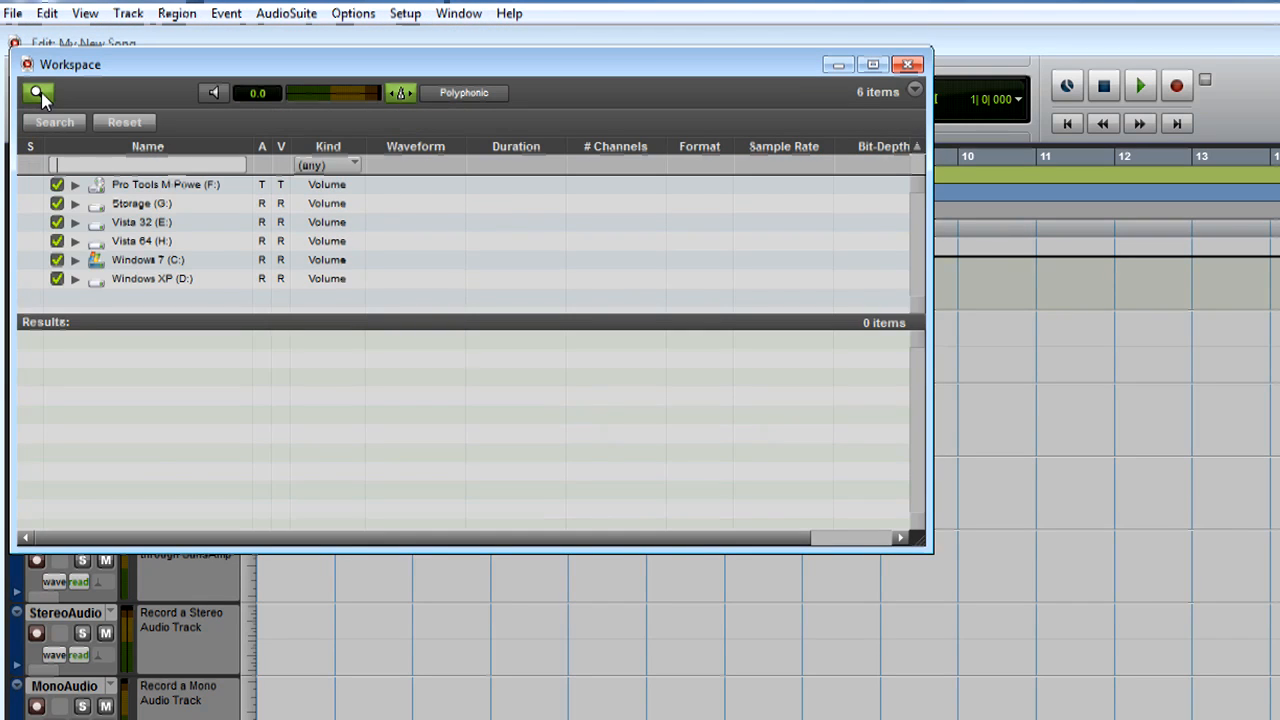
{"action": "type", "text": "Essential Loops"}
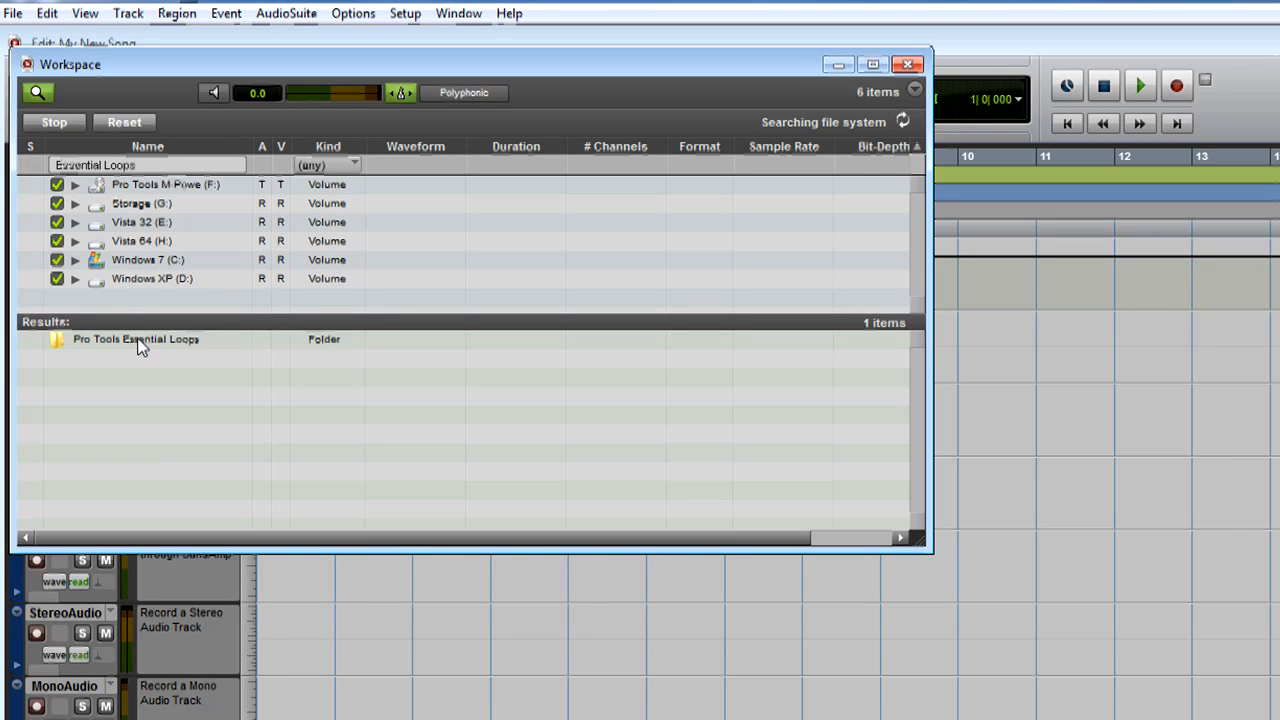
{"action": "double_click", "coordinate": [135, 339]}
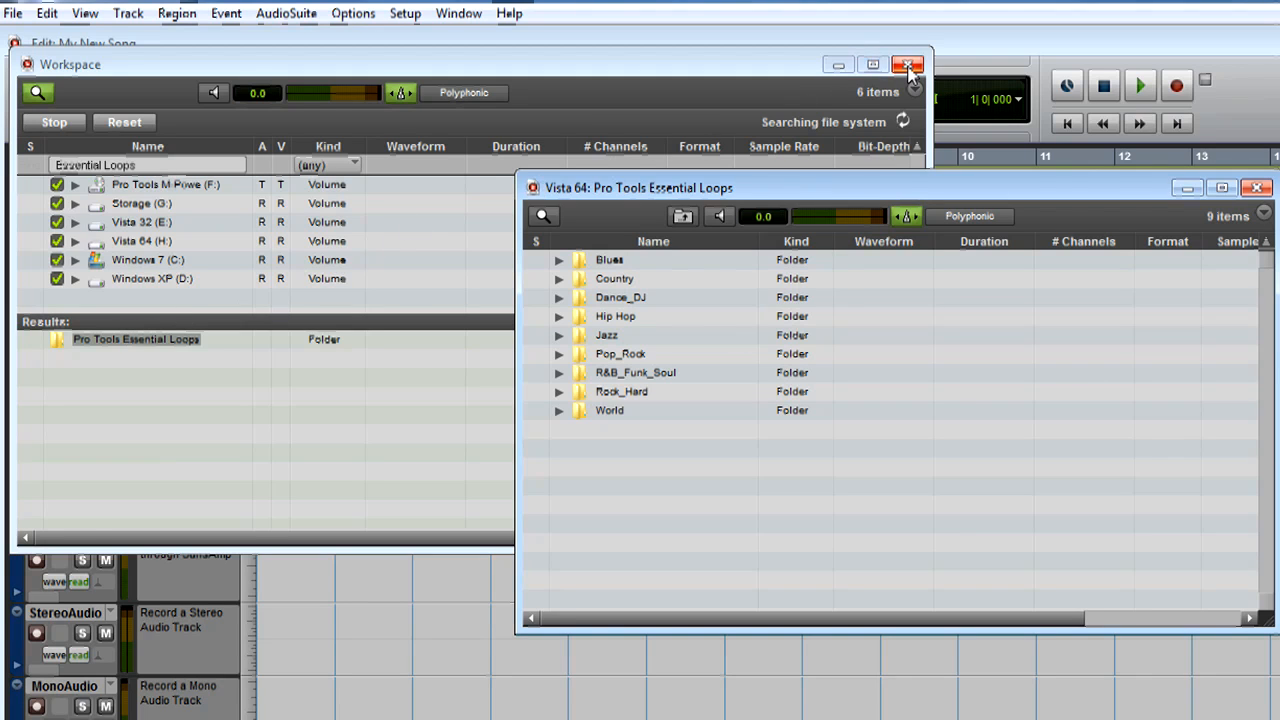
Close the Workspace browser and fill the Drums track with repeated Boomy Rock Drums regions.
{"action": "left_click", "coordinate": [908, 64]}
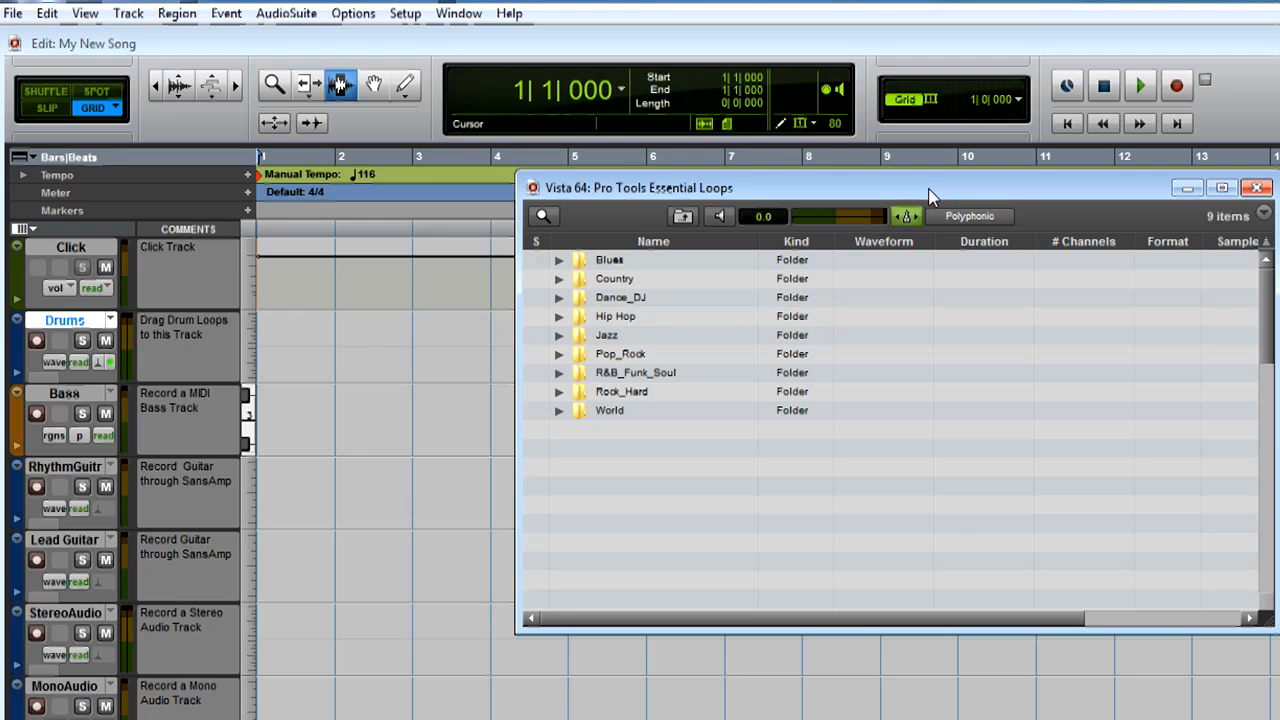
{"action": "mouse_move", "coordinate": [900, 205]}
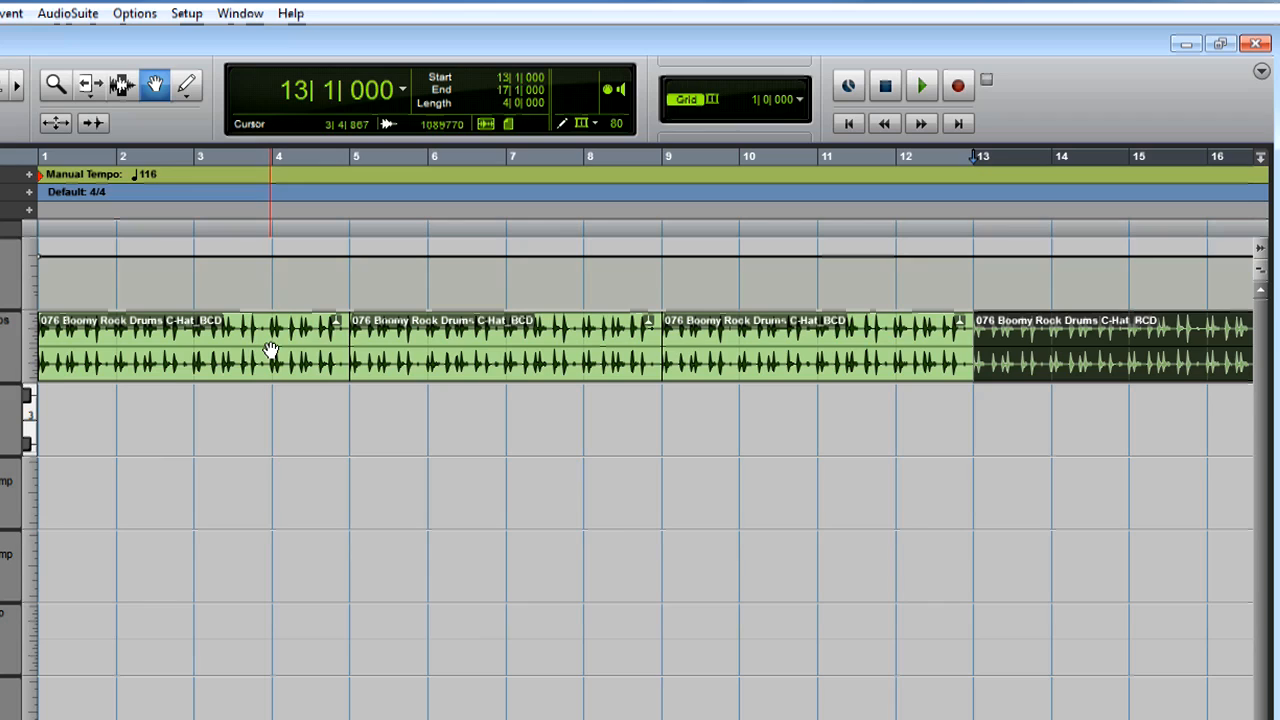
{"action": "left_click", "coordinate": [920, 85]}
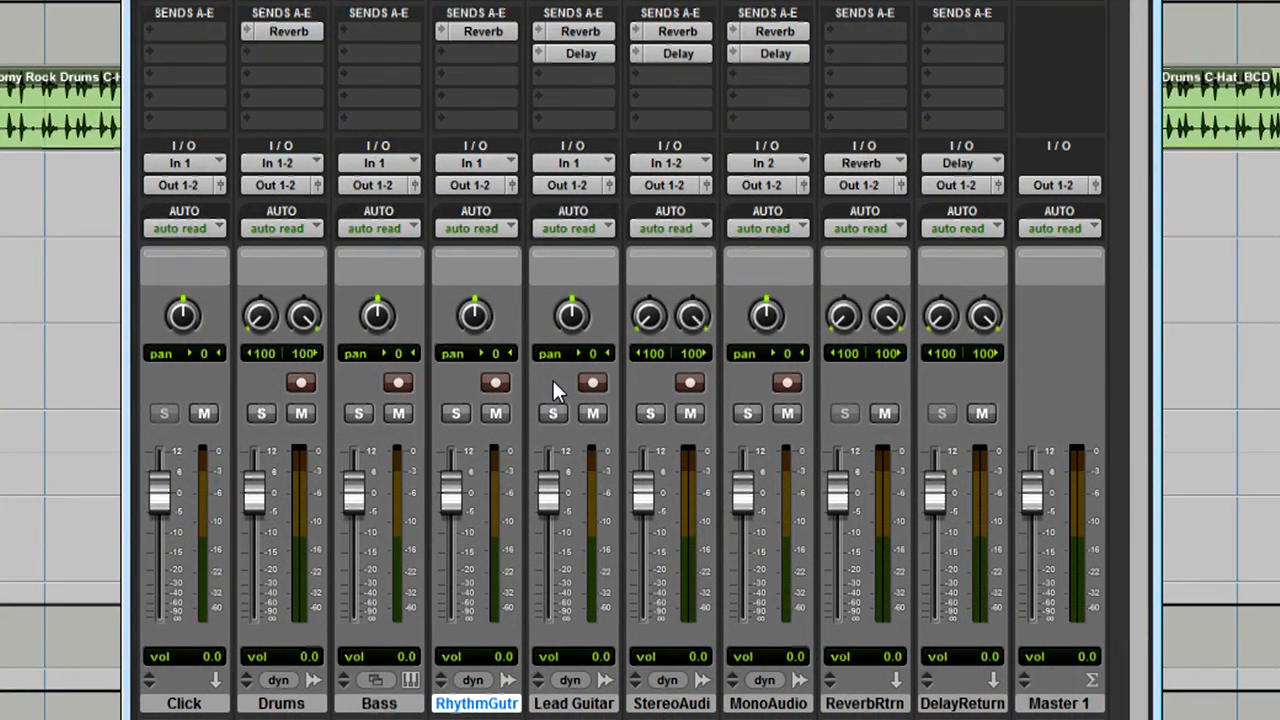
{"action": "mouse_move", "coordinate": [528, 390]}
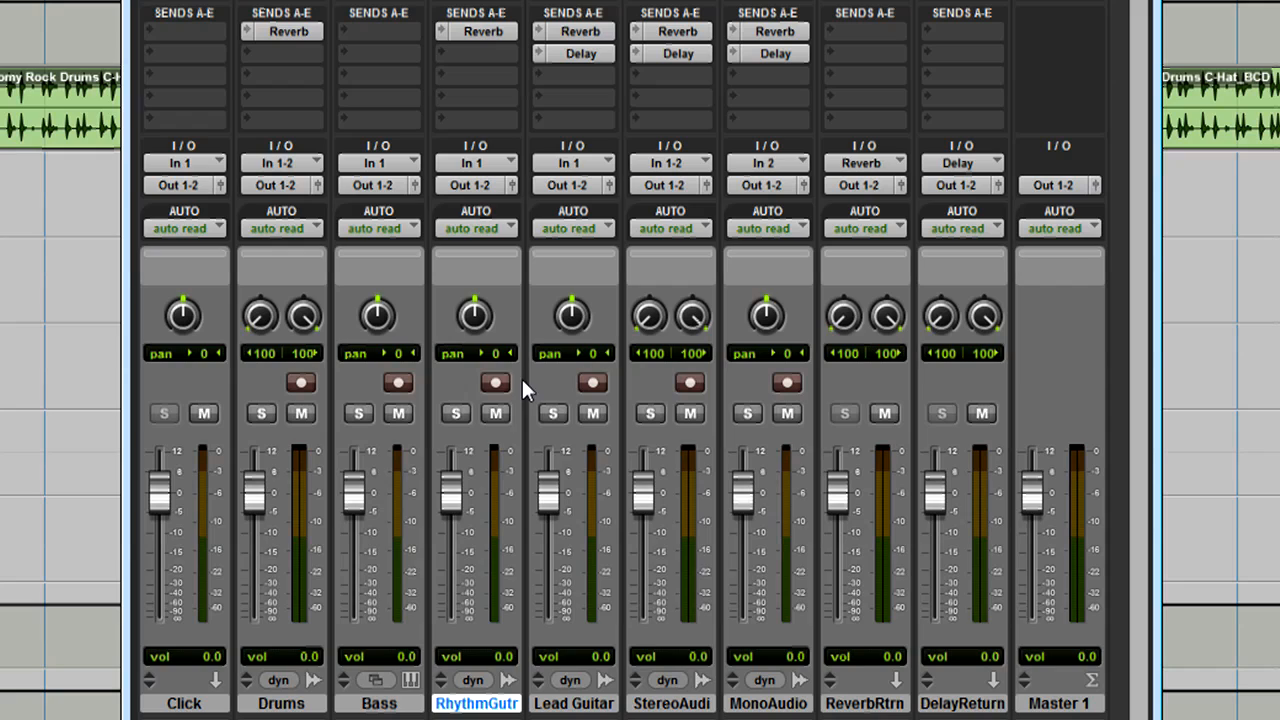
Record-enable the RhythmGutr channel strip in the Mix window.
{"action": "left_click", "coordinate": [494, 382]}
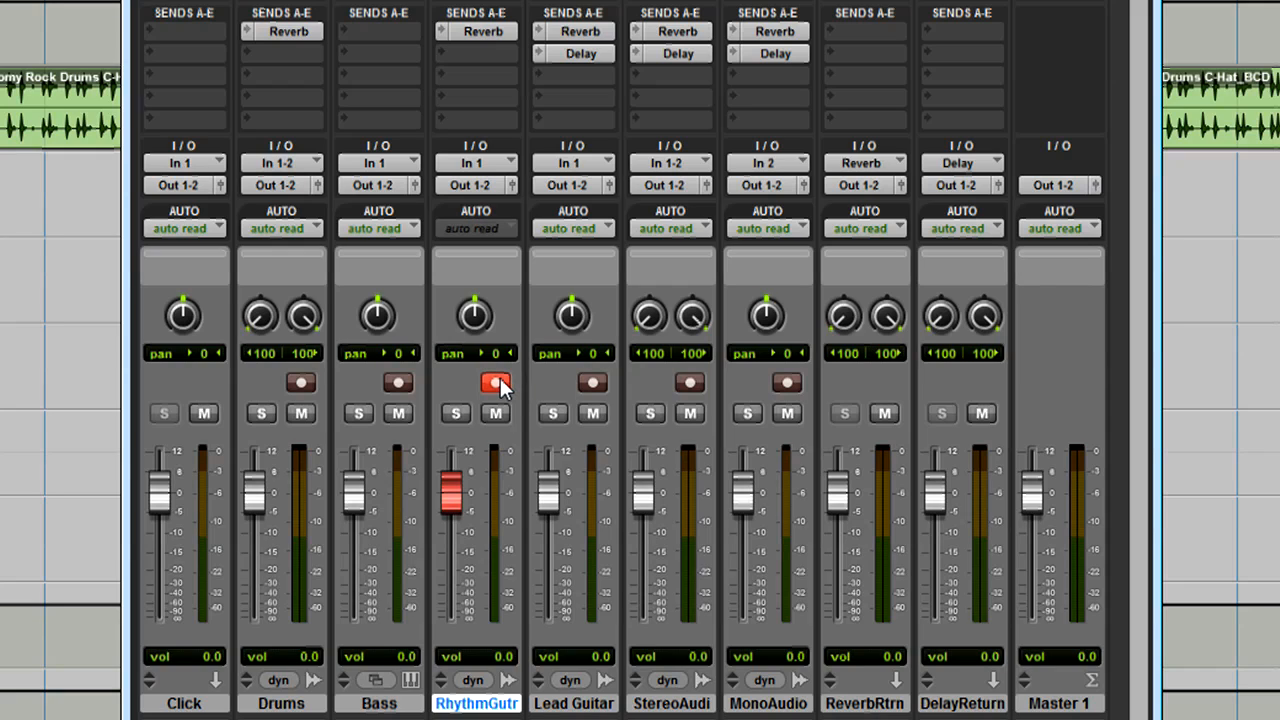
{"action": "left_click", "coordinate": [495, 383]}
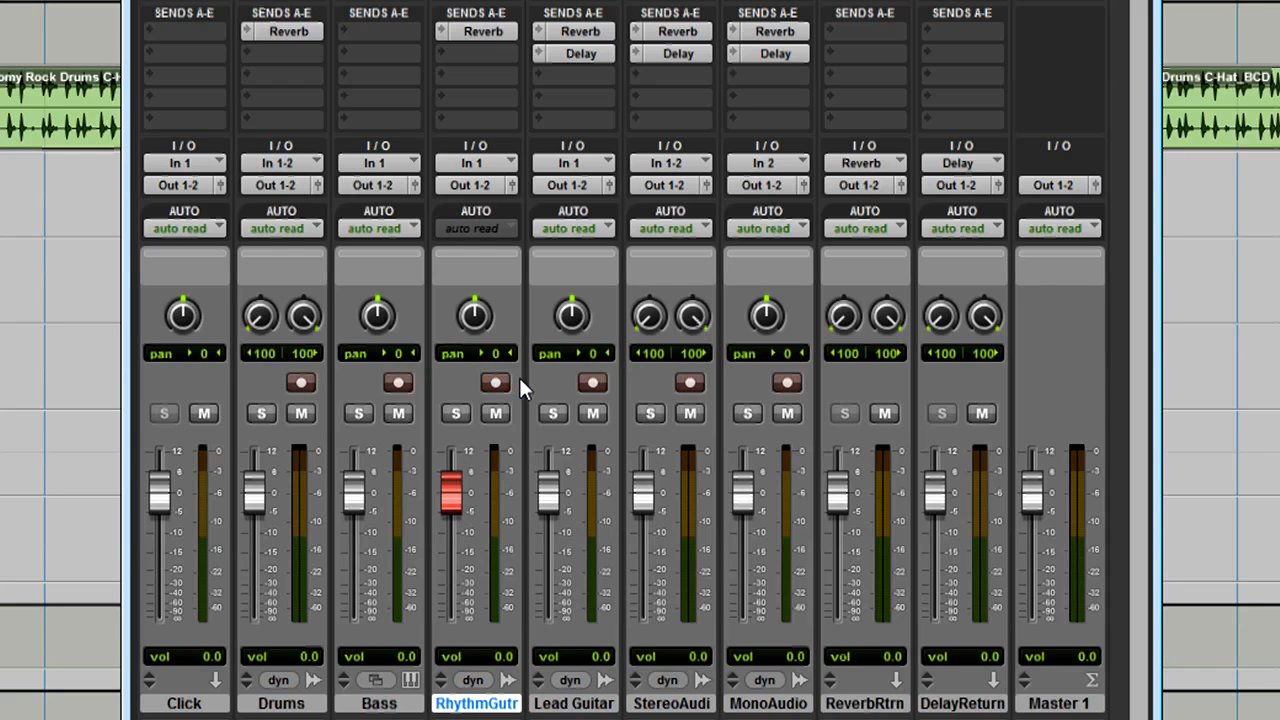
{"action": "left_click", "coordinate": [494, 383]}
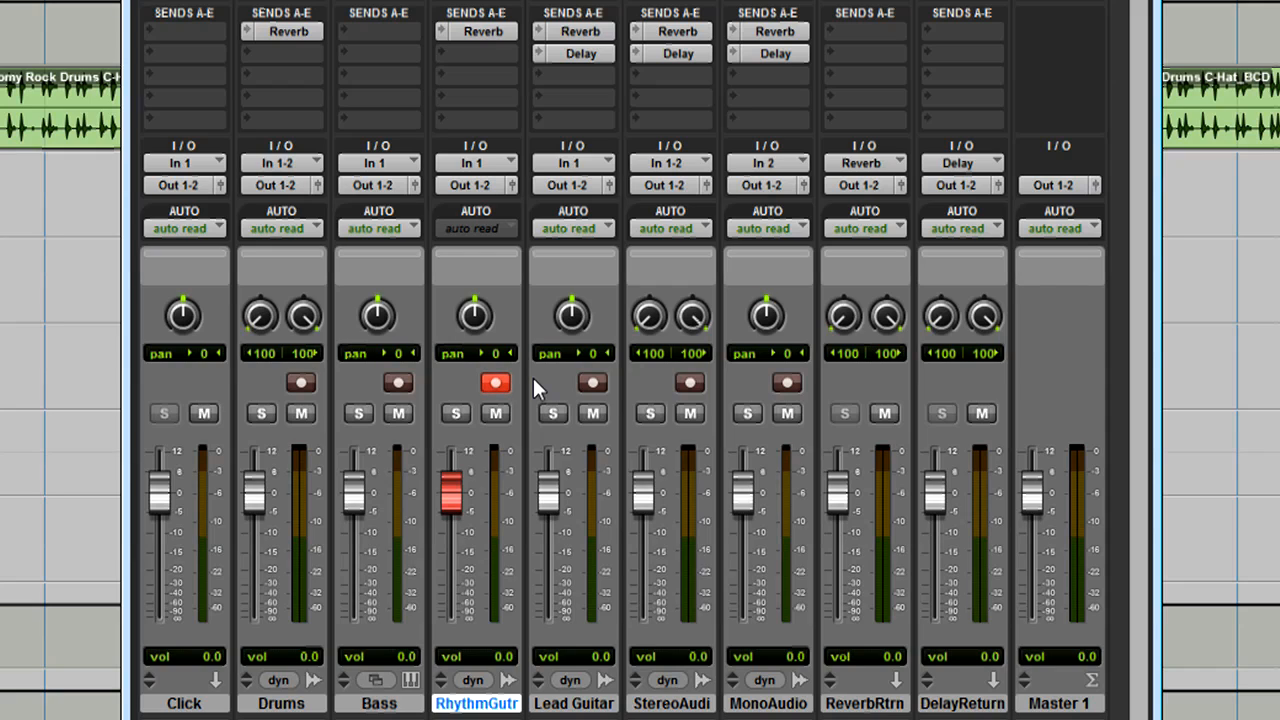
{"action": "mouse_move", "coordinate": [790, 390]}
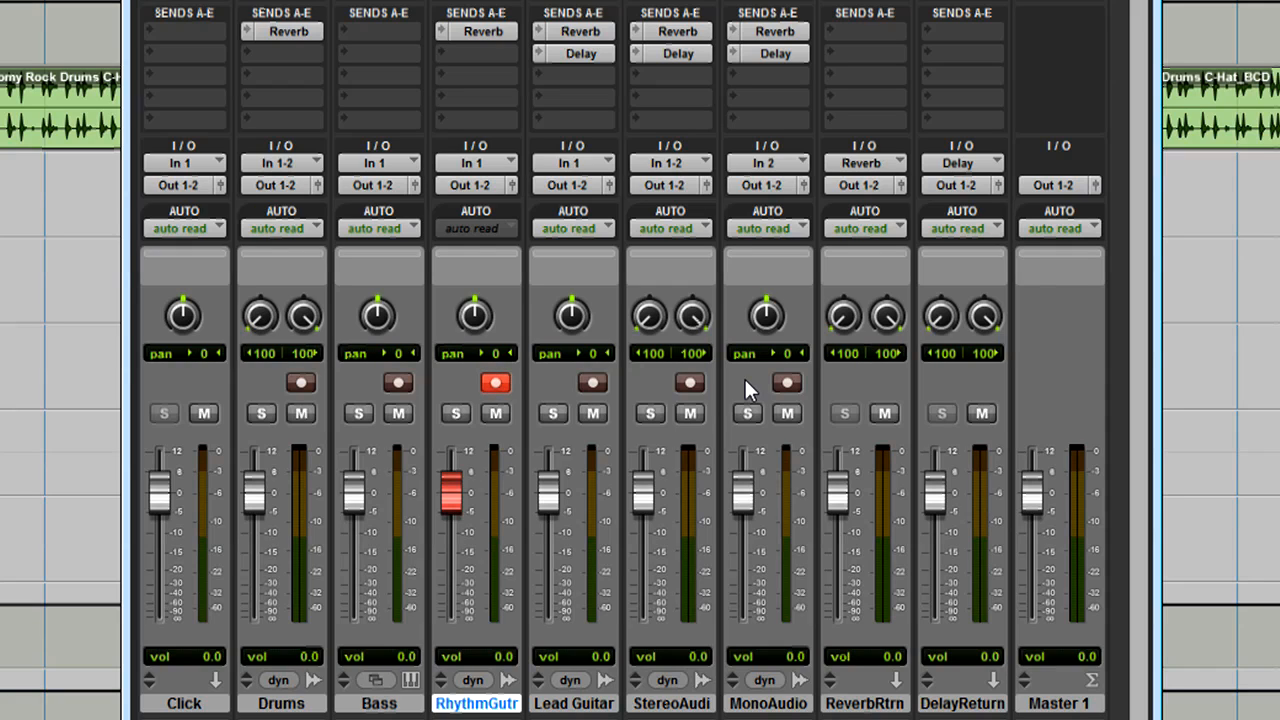
{"action": "mouse_move", "coordinate": [545, 195]}
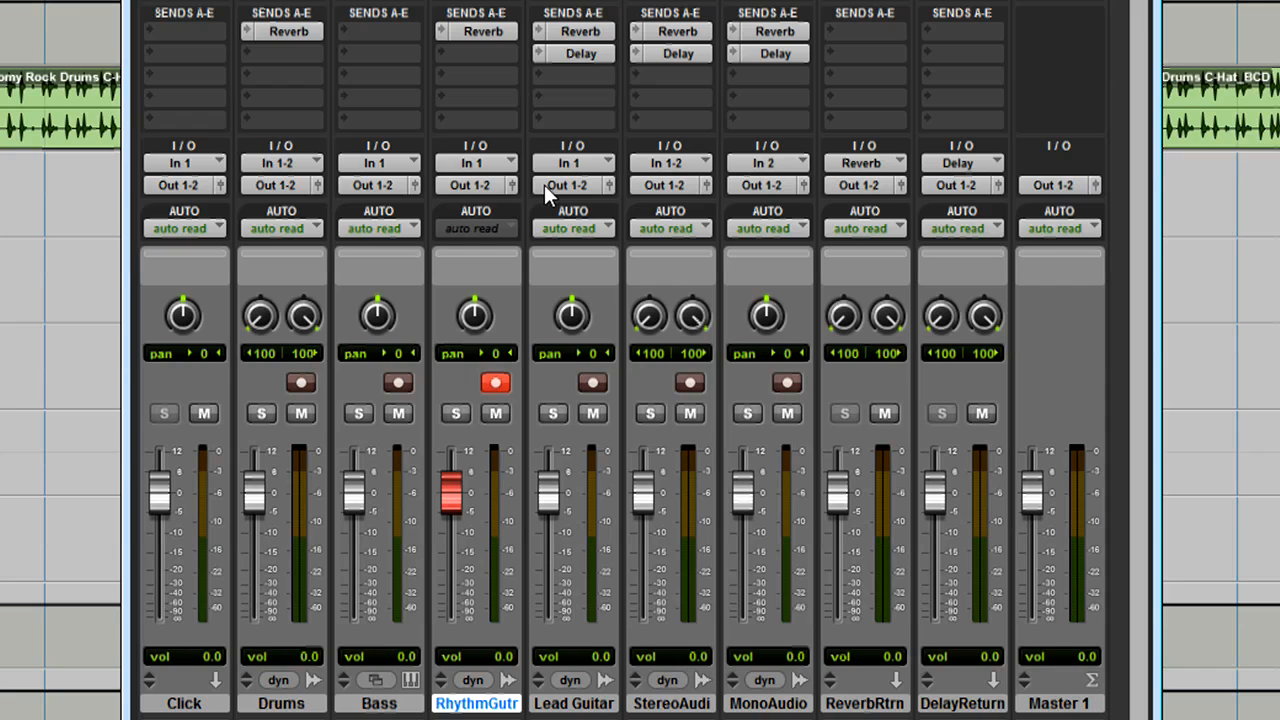
{"action": "mouse_move", "coordinate": [490, 165]}
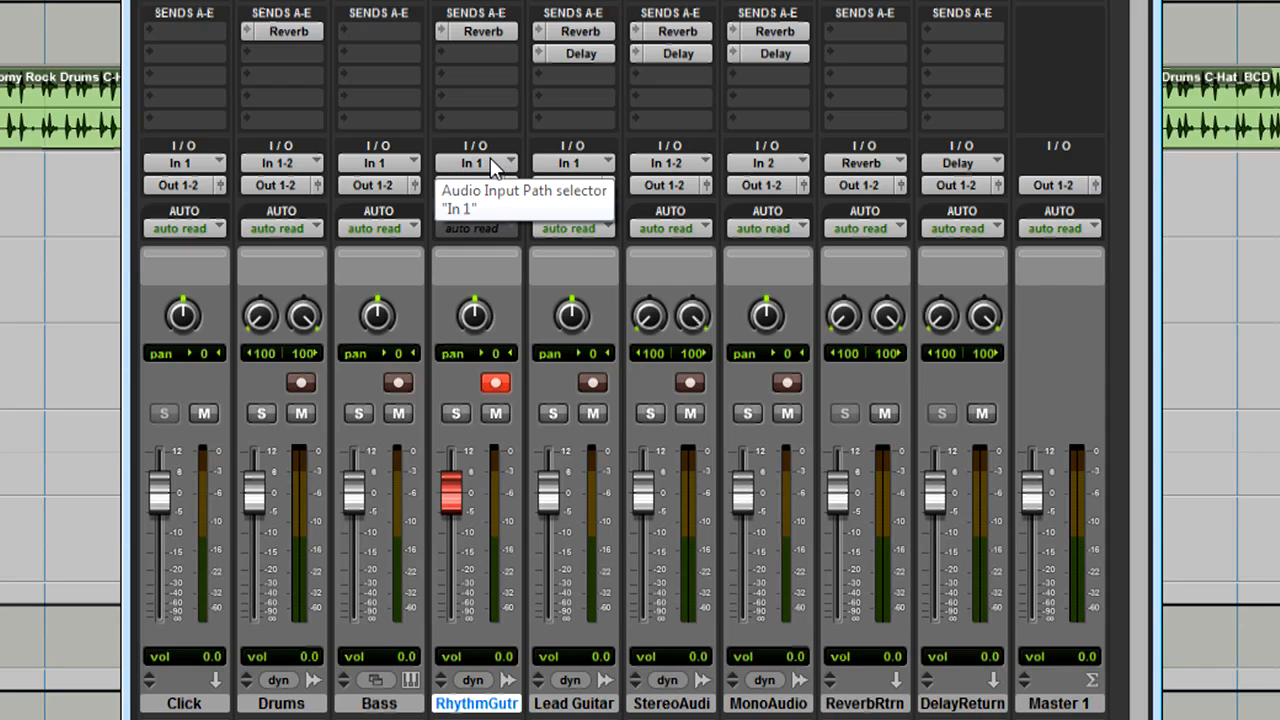
Set the MonoAudio track's input to In 1, with RhythmGutr on In 2.
{"action": "left_click", "coordinate": [490, 162]}
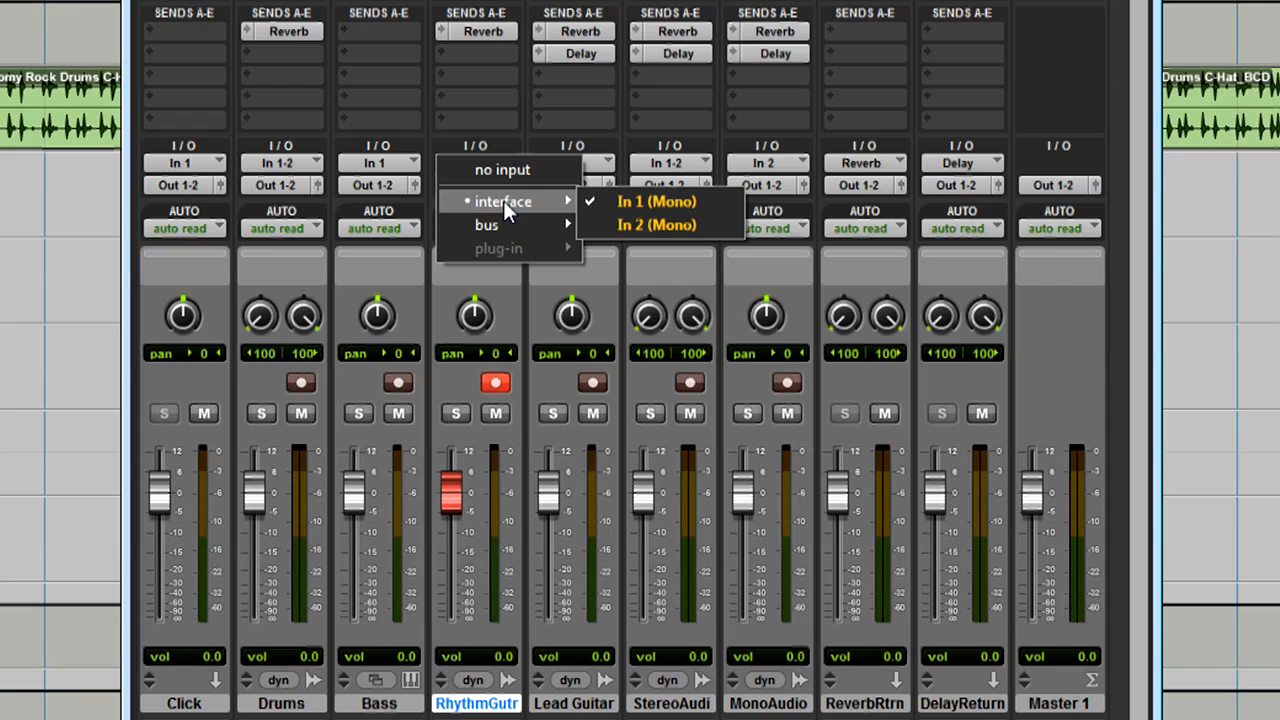
{"action": "left_click", "coordinate": [656, 224]}
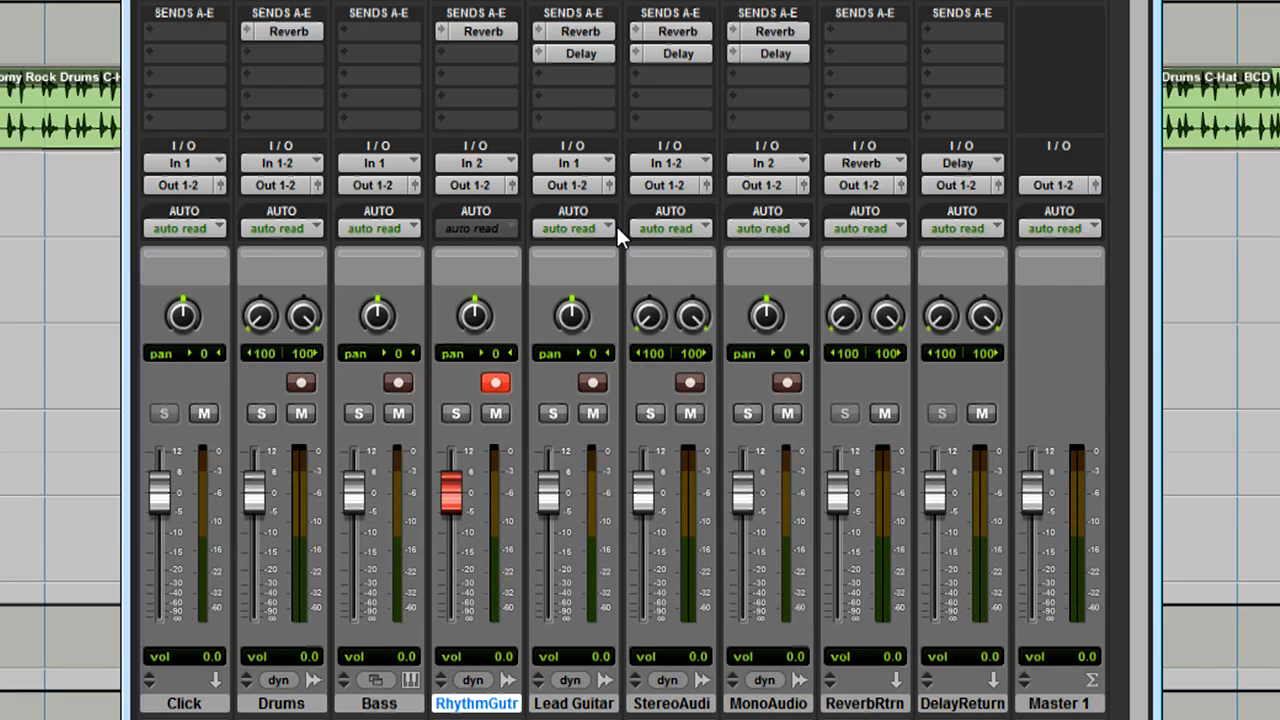
{"action": "mouse_move", "coordinate": [790, 167]}
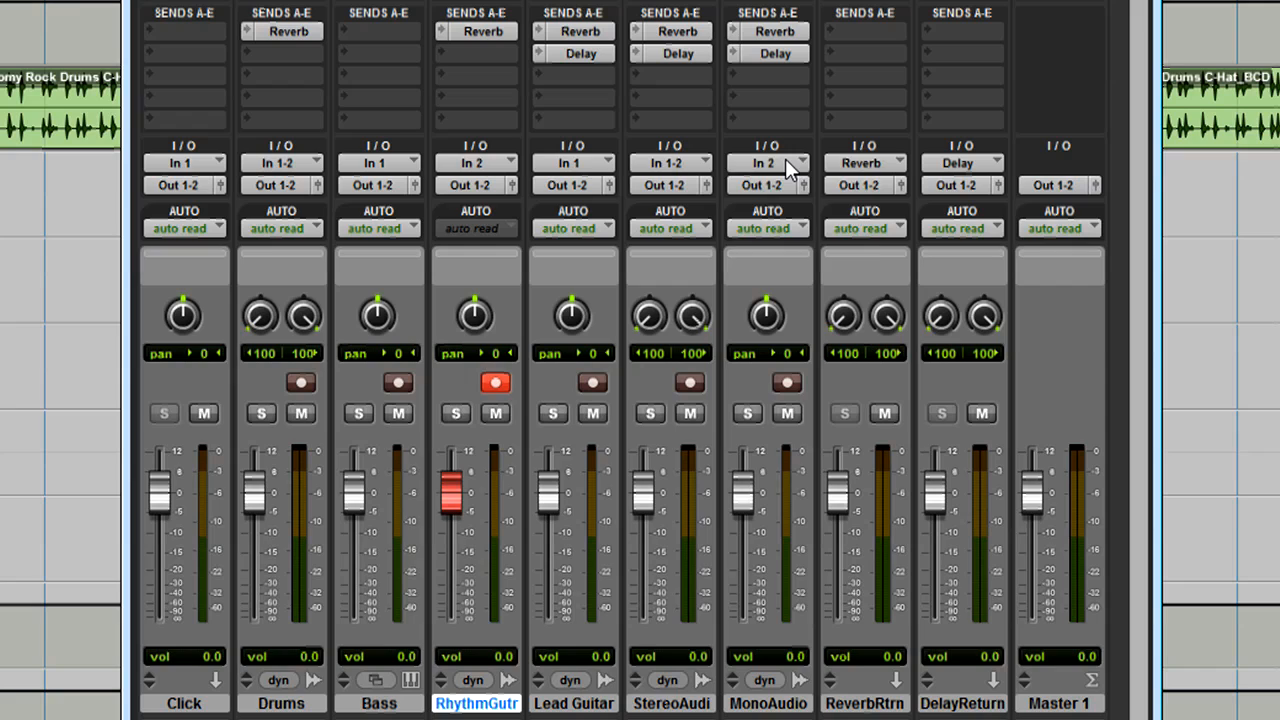
{"action": "left_click", "coordinate": [763, 163]}
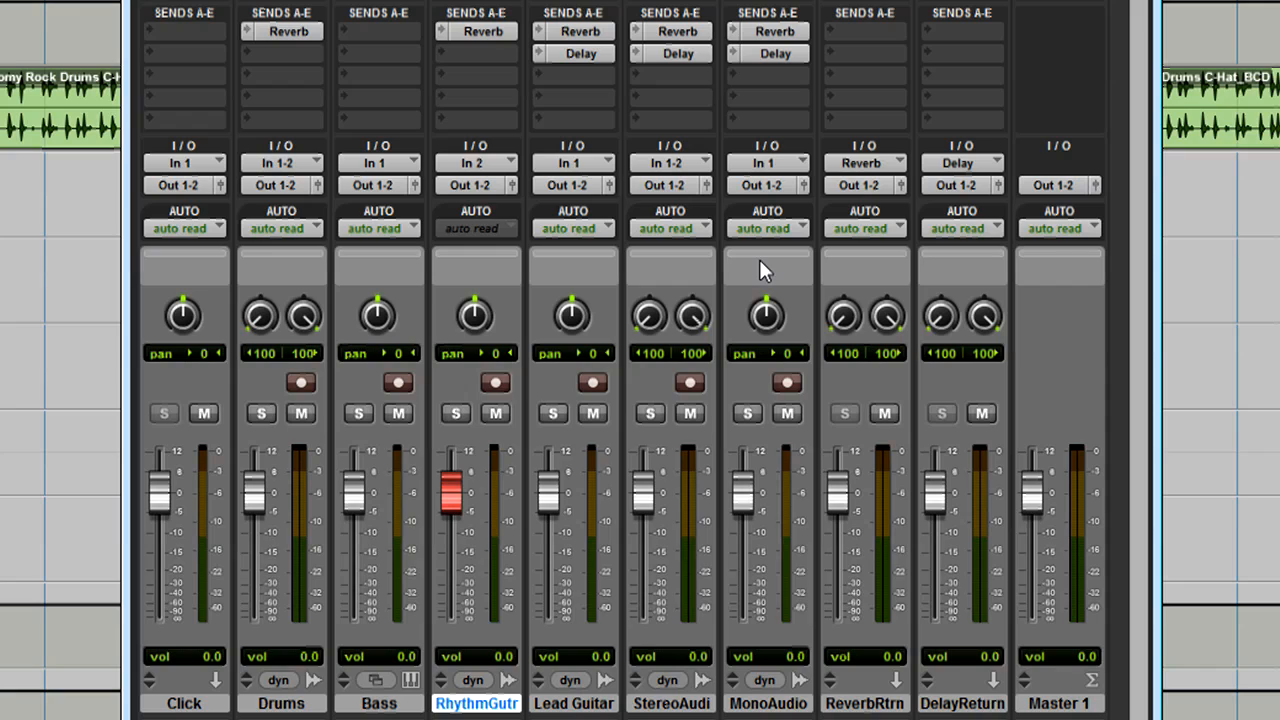
{"action": "left_click", "coordinate": [494, 382]}
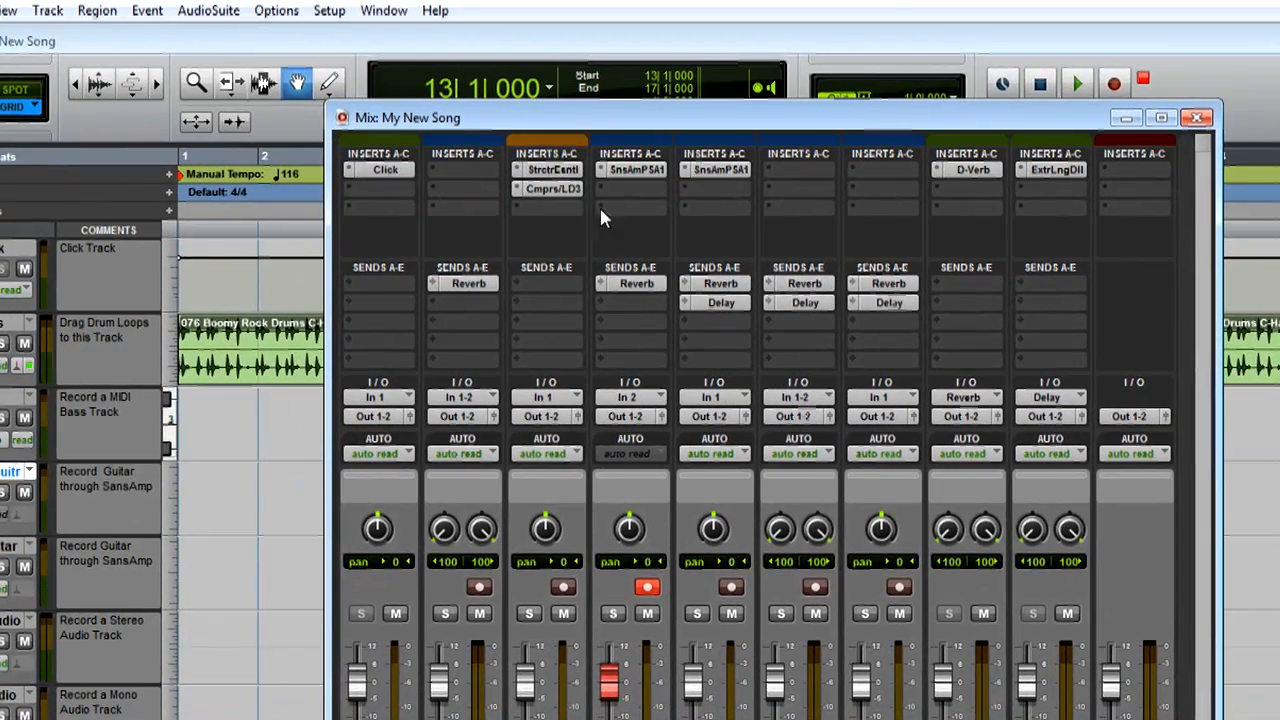
{"action": "left_click", "coordinate": [328, 10]}
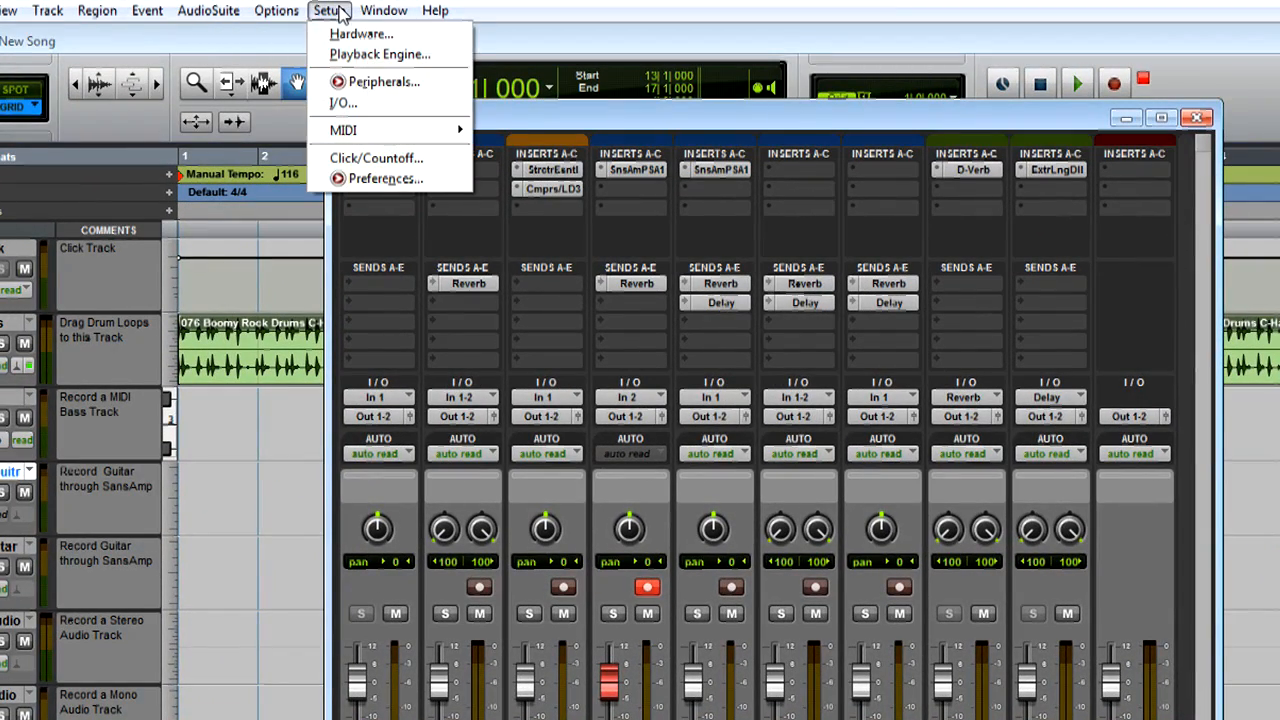
{"action": "mouse_move", "coordinate": [380, 54]}
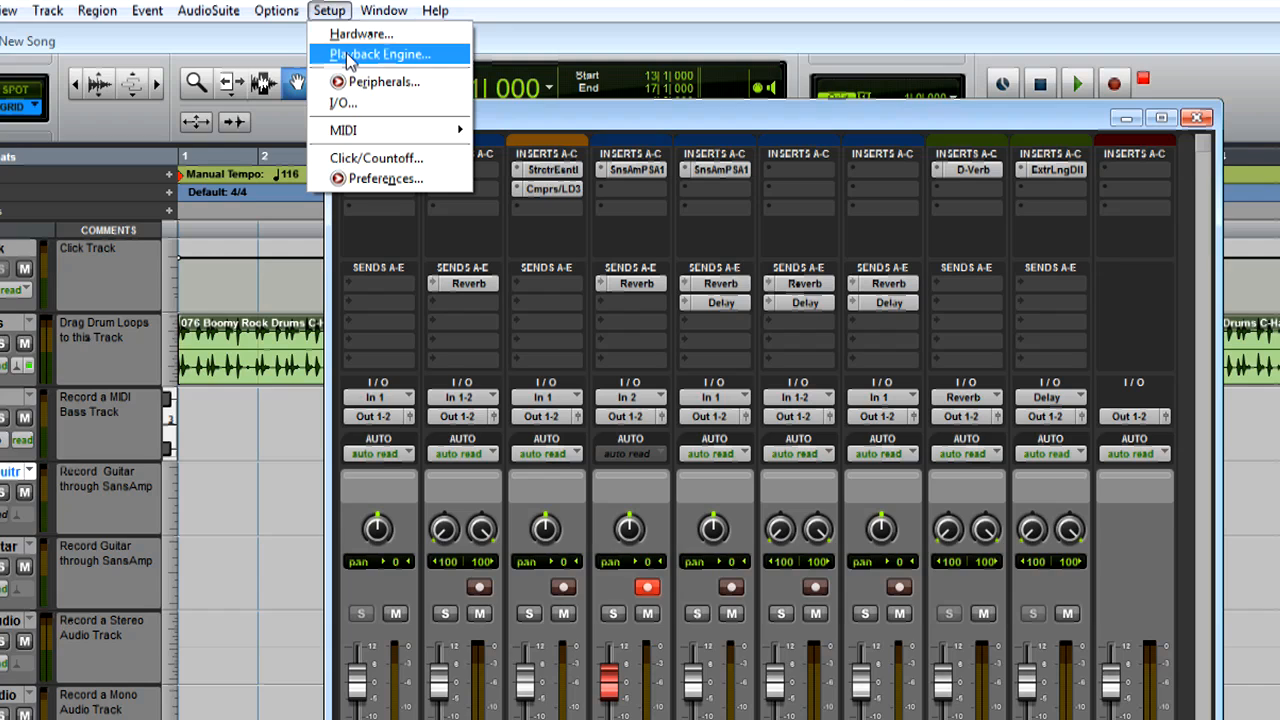
{"action": "left_click", "coordinate": [378, 54]}
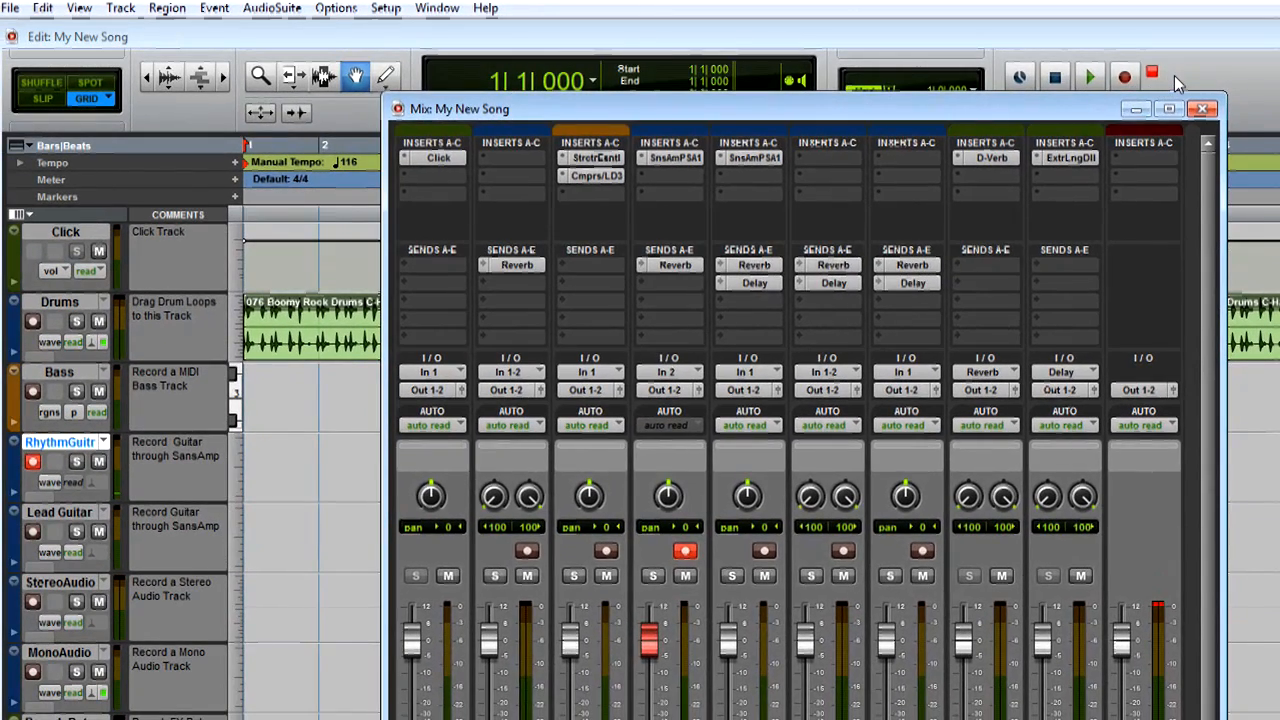
Record-arm the transport and record the GTR Rhy_02 take on RhythmGuitr.
{"action": "left_click", "coordinate": [1203, 109]}
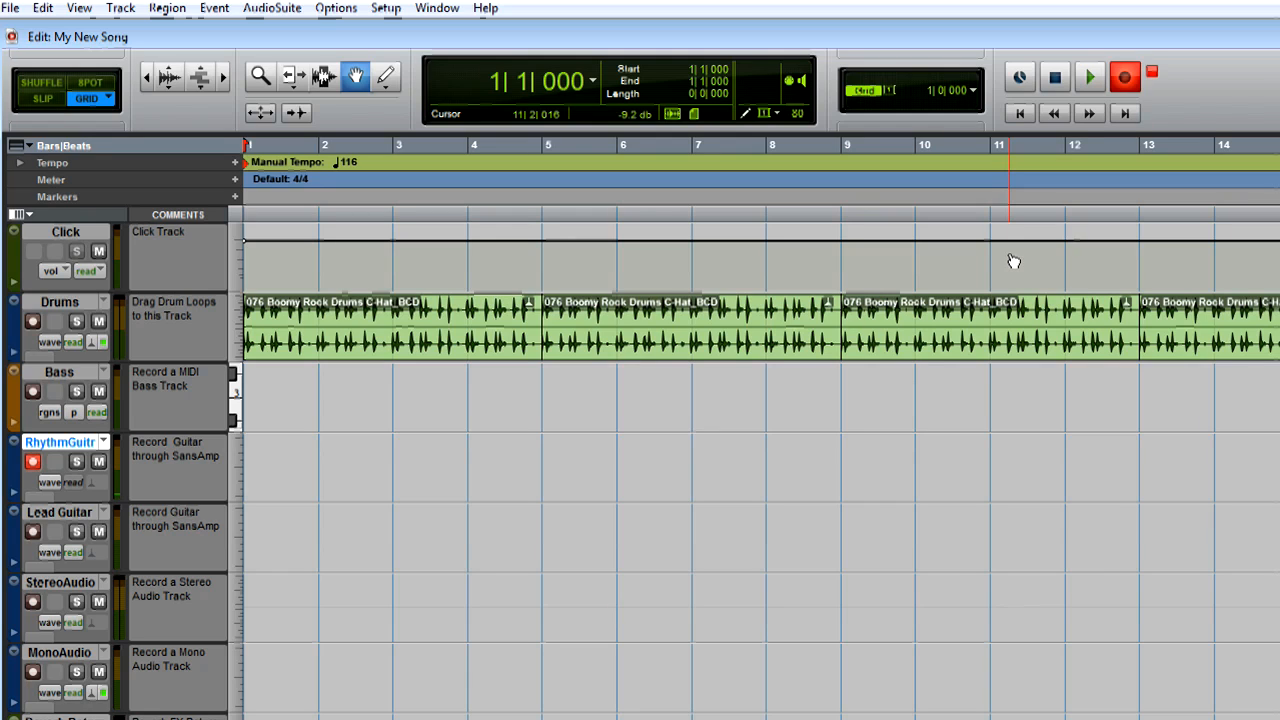
{"action": "left_click", "coordinate": [1124, 77]}
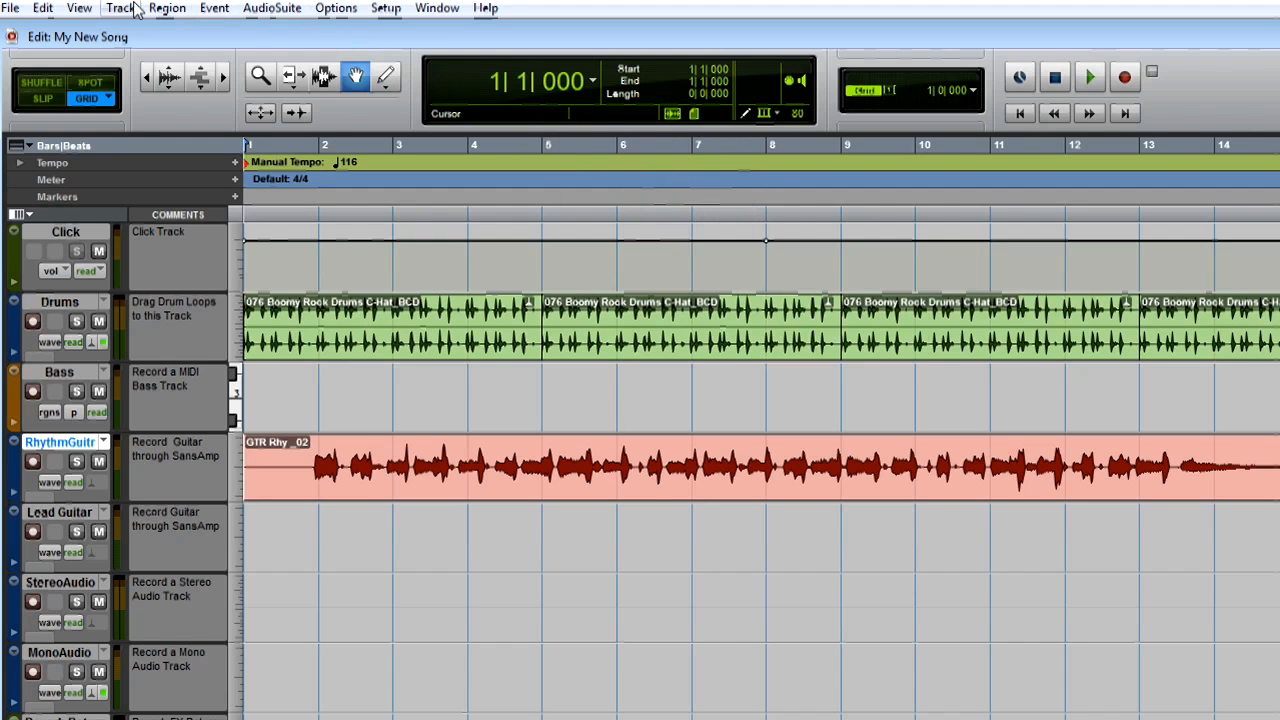
Create one new mono audio track named Bass Guitar.
{"action": "left_click", "coordinate": [119, 8]}
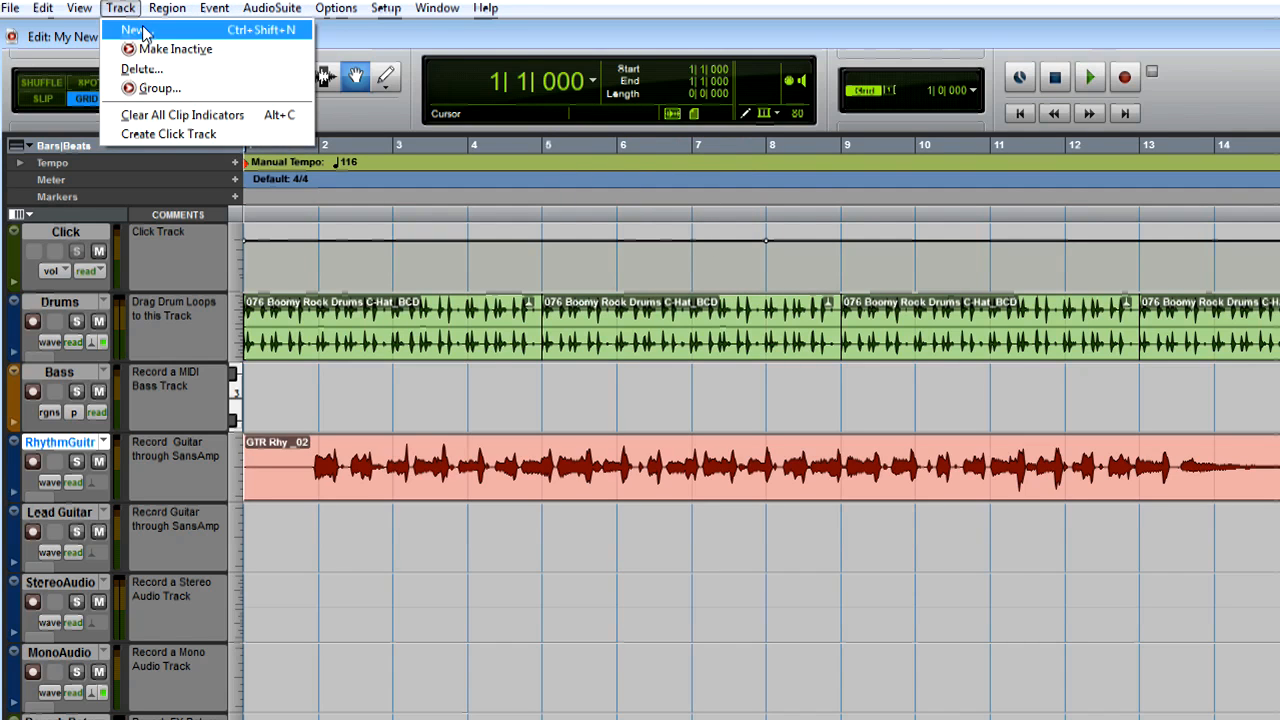
{"action": "left_click", "coordinate": [133, 29]}
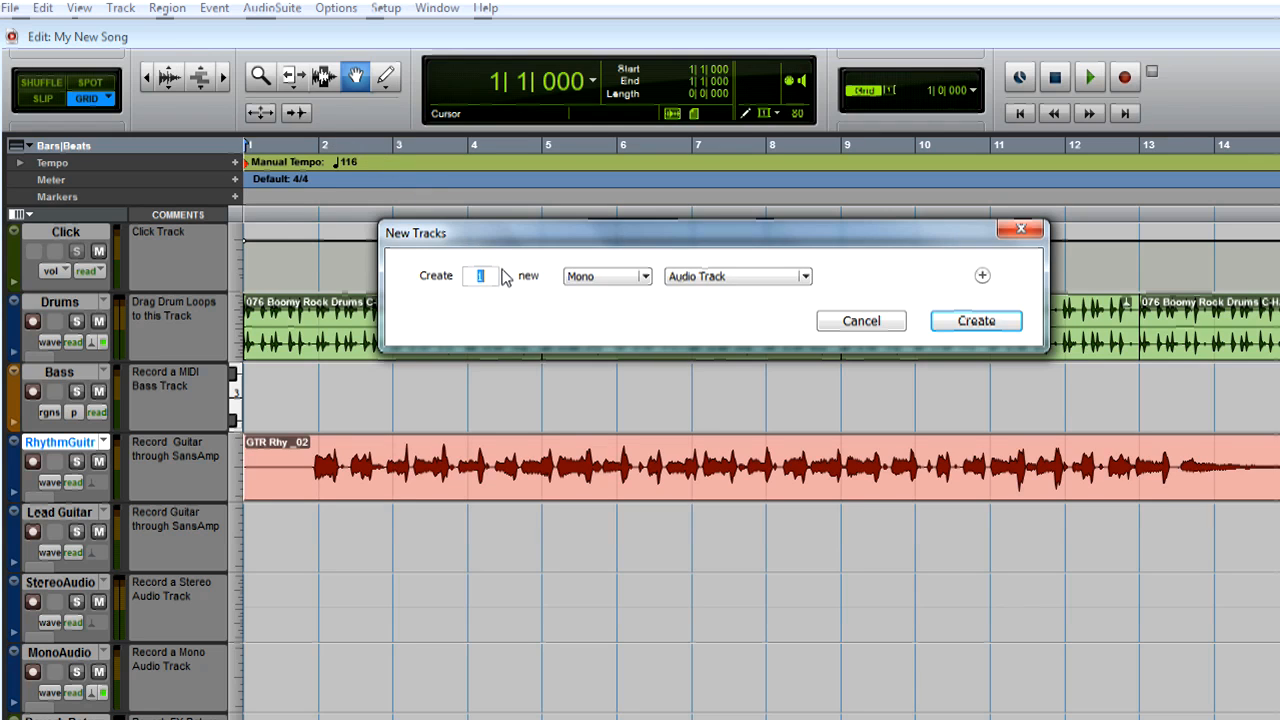
{"action": "mouse_move", "coordinate": [948, 320]}
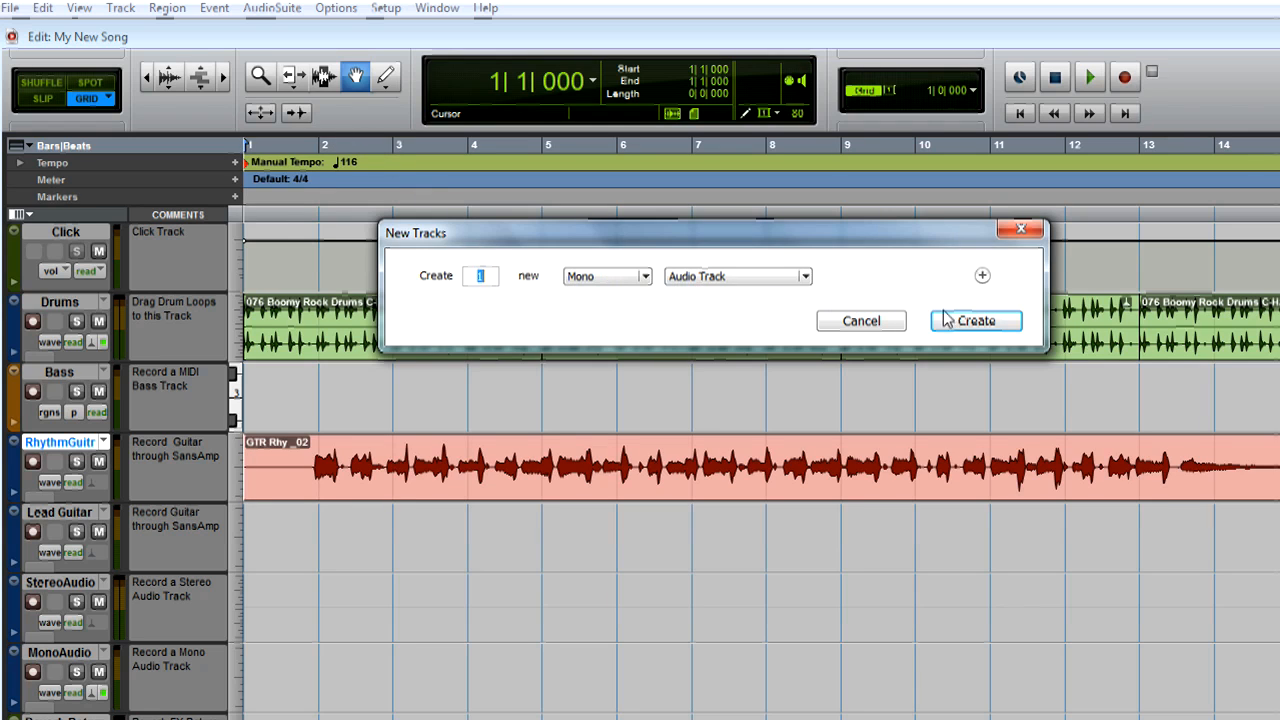
{"action": "left_click", "coordinate": [975, 320]}
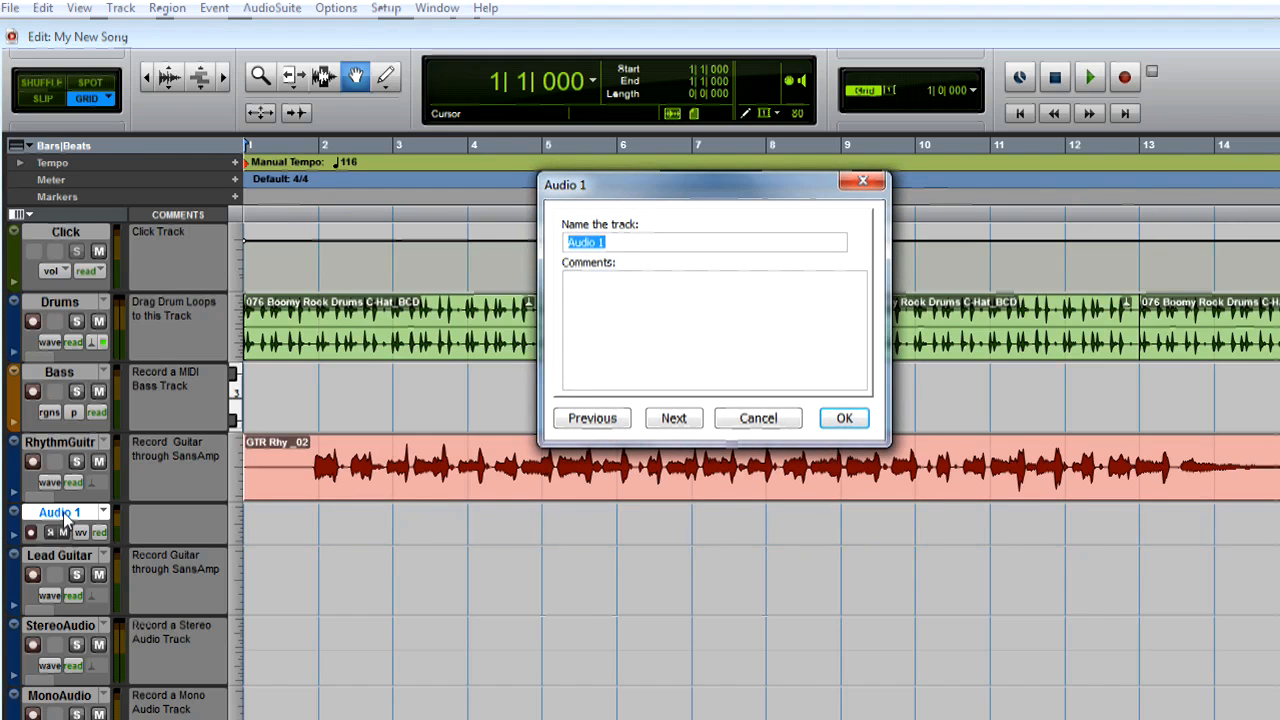
{"action": "type", "text": "Bass Guitar"}
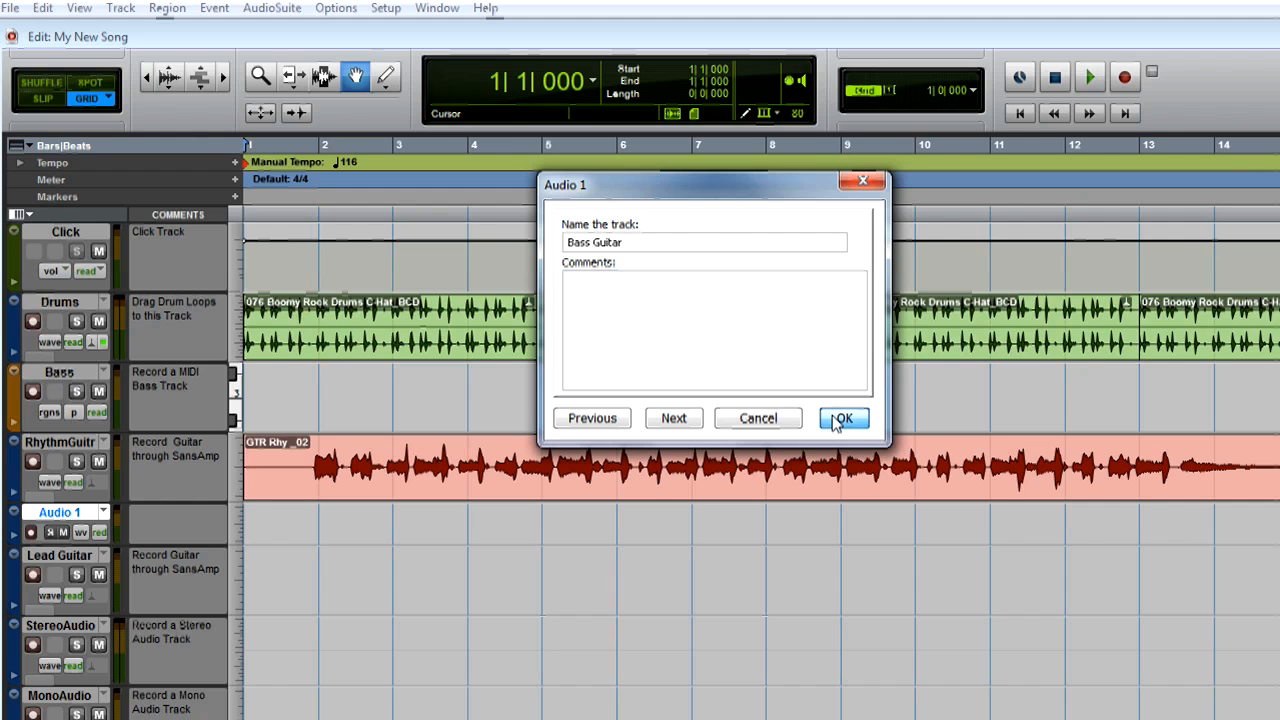
{"action": "left_click", "coordinate": [842, 418]}
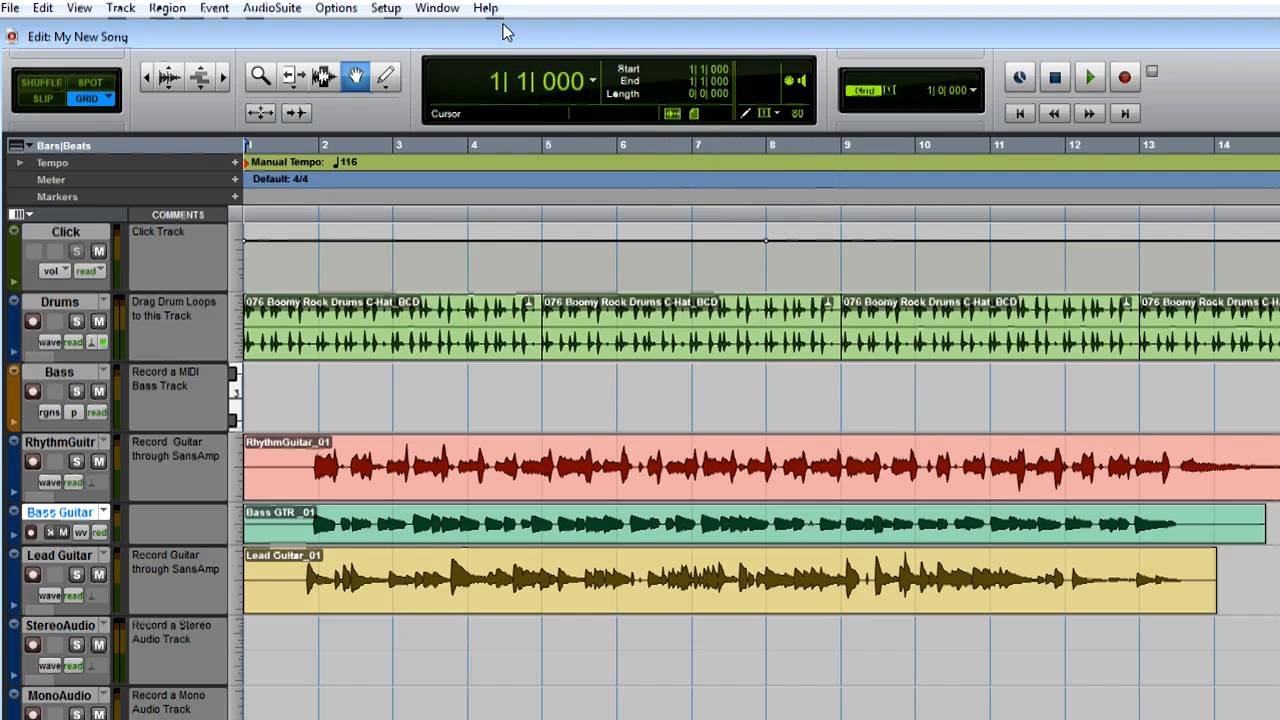
Open the Help menu listing guides and support resources.
{"action": "left_click", "coordinate": [485, 8]}
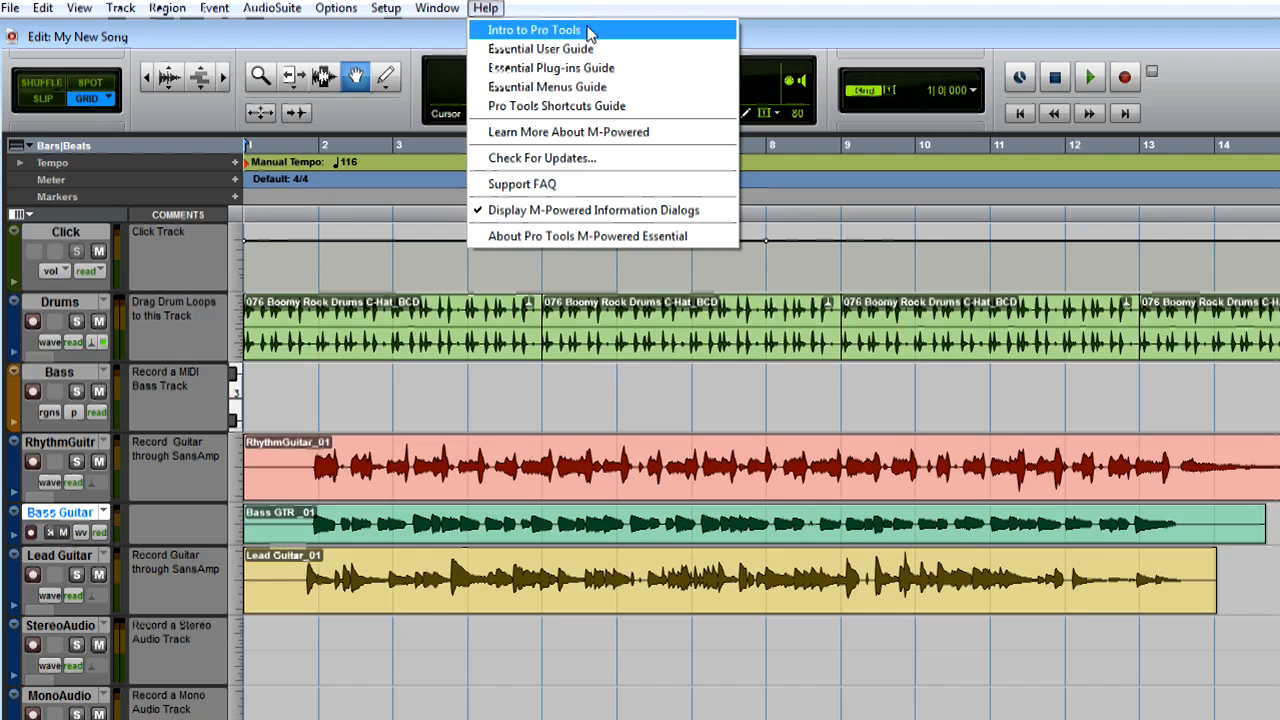
{"action": "mouse_move", "coordinate": [613, 37]}
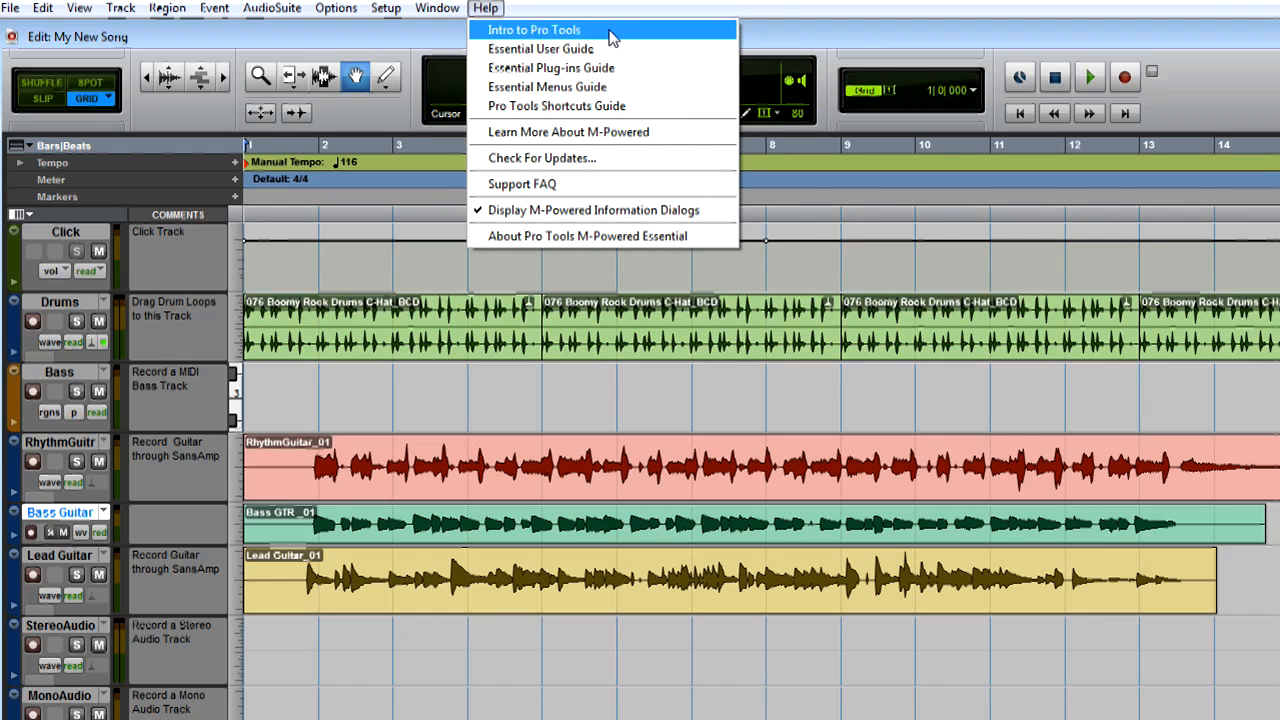